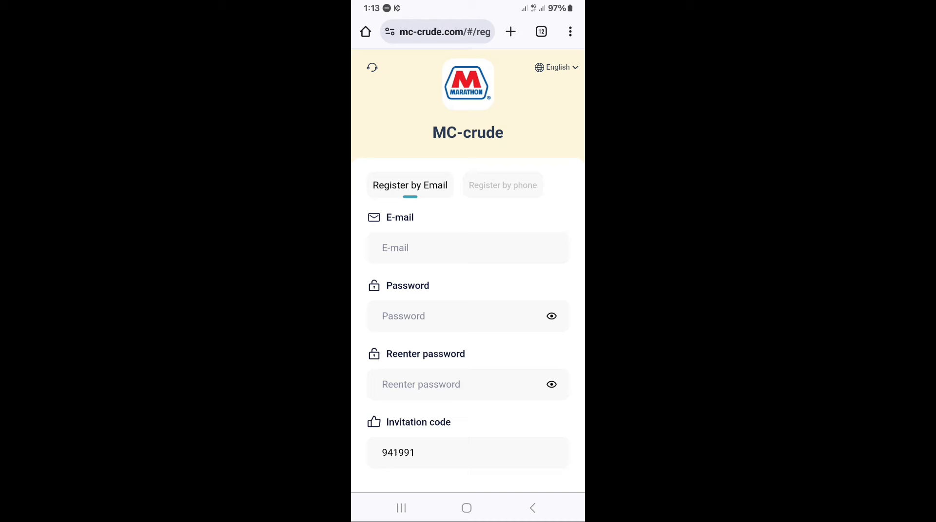
Switch the MC-crude sign-up form to the 'Register by phone' option
{"action": "scroll", "scroll_direction": "down", "scroll_amount": 3}
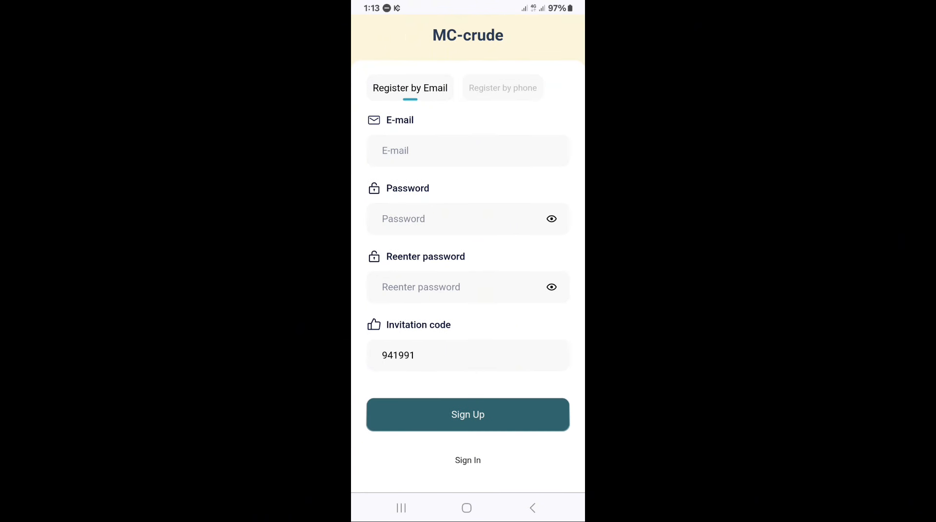
{"action": "left_click", "coordinate": [502, 87]}
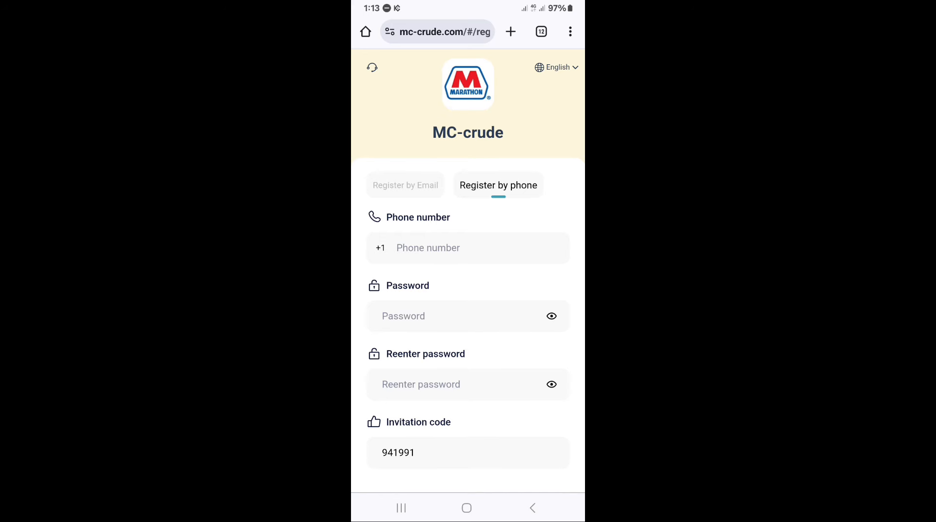
Replace the +1 country calling code with +234 from the country list
{"action": "left_click", "coordinate": [381, 248]}
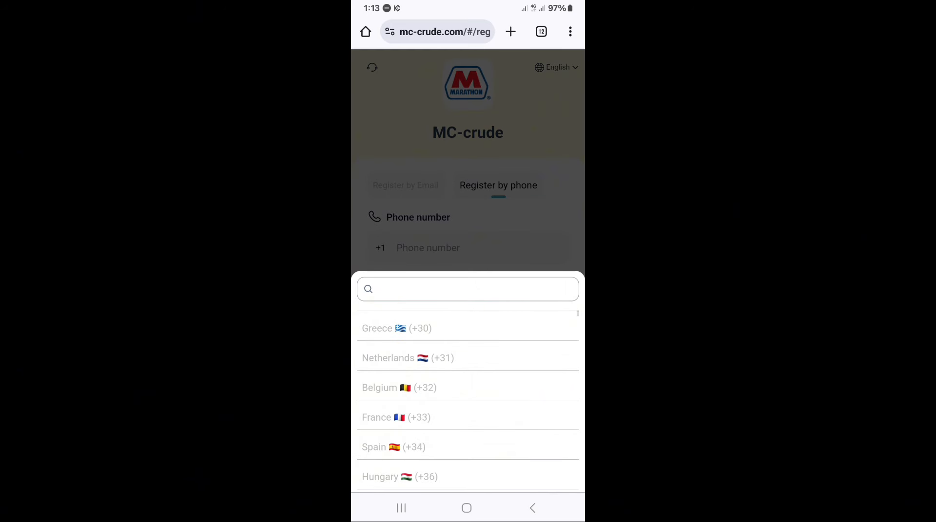
{"action": "scroll", "scroll_direction": "down", "scroll_amount": 3}
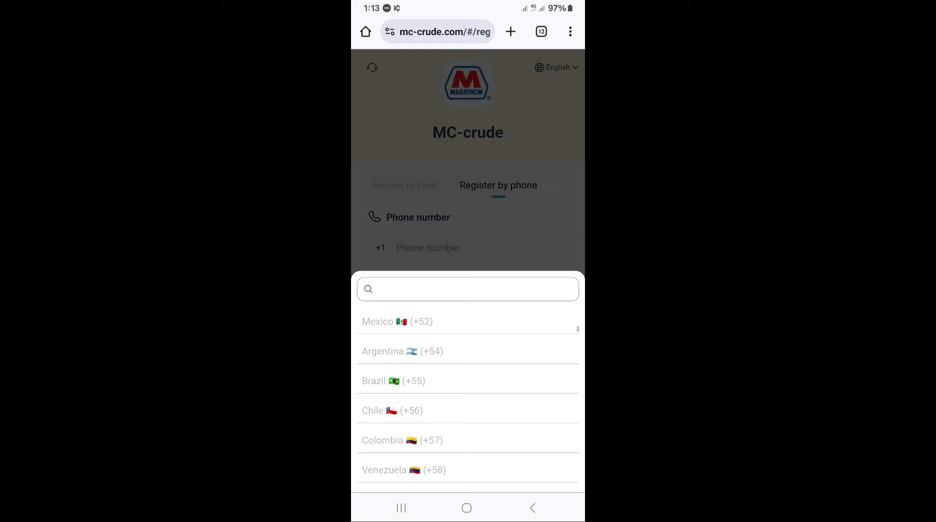
{"action": "scroll", "scroll_direction": "down", "scroll_amount": 3}
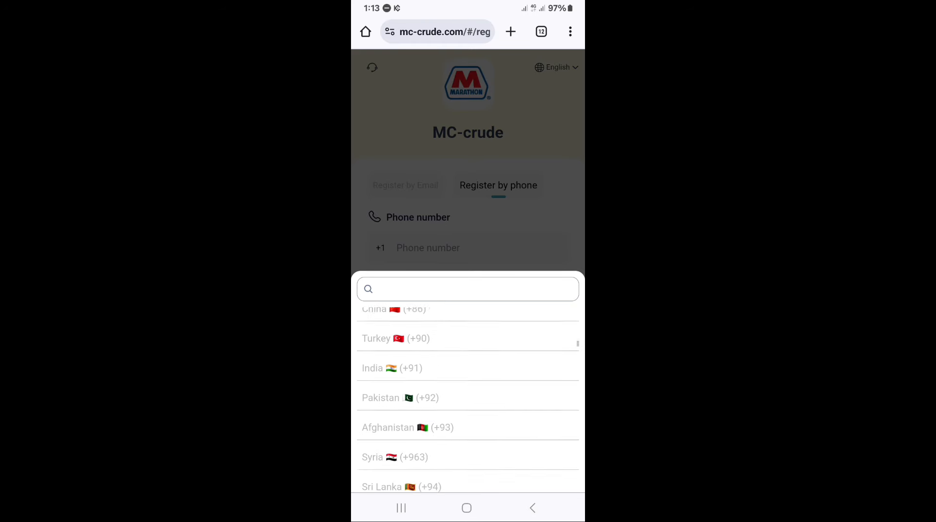
{"action": "scroll", "scroll_direction": "down", "scroll_amount": 3}
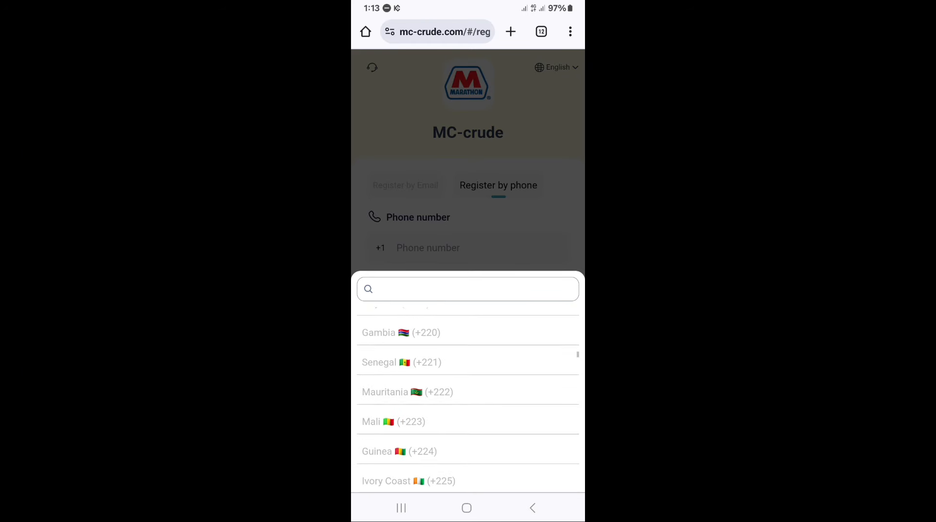
{"action": "scroll", "scroll_direction": "down", "scroll_amount": 3}
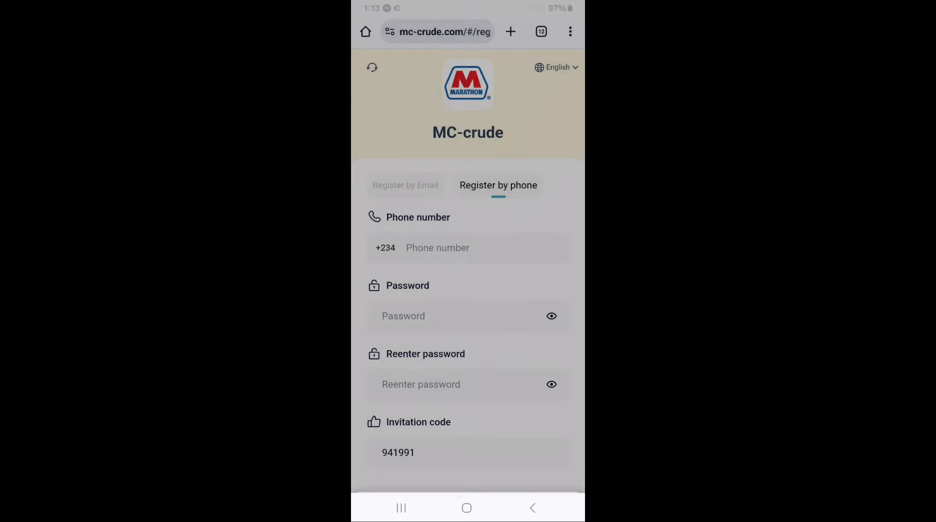
{"action": "left_click", "coordinate": [466, 248]}
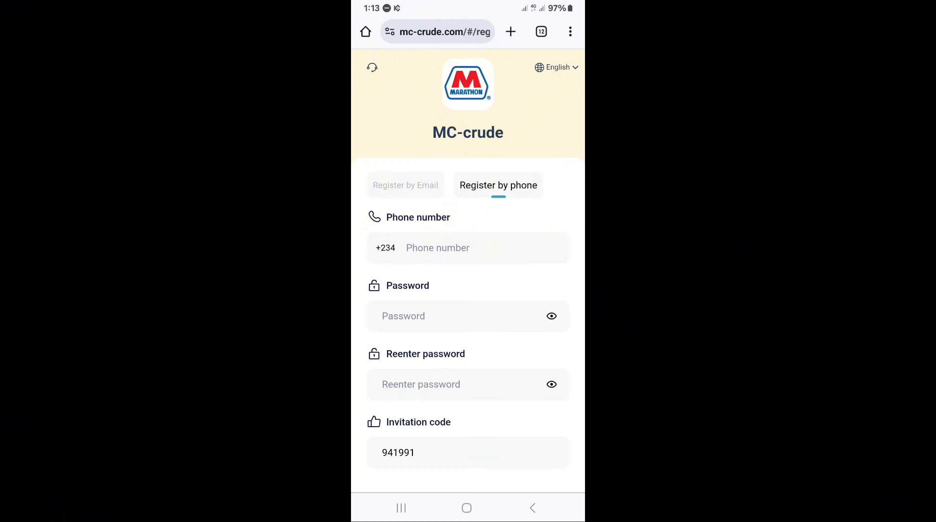
{"action": "scroll", "scroll_direction": "down", "scroll_amount": 3}
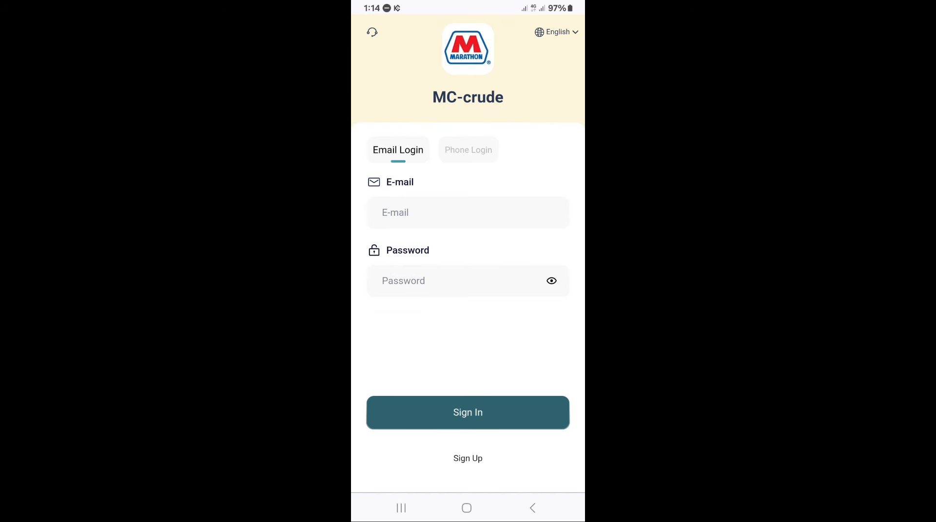
Sign in and browse the Task Hall's VIP levels and task reset countdown
{"action": "left_click", "coordinate": [467, 412]}
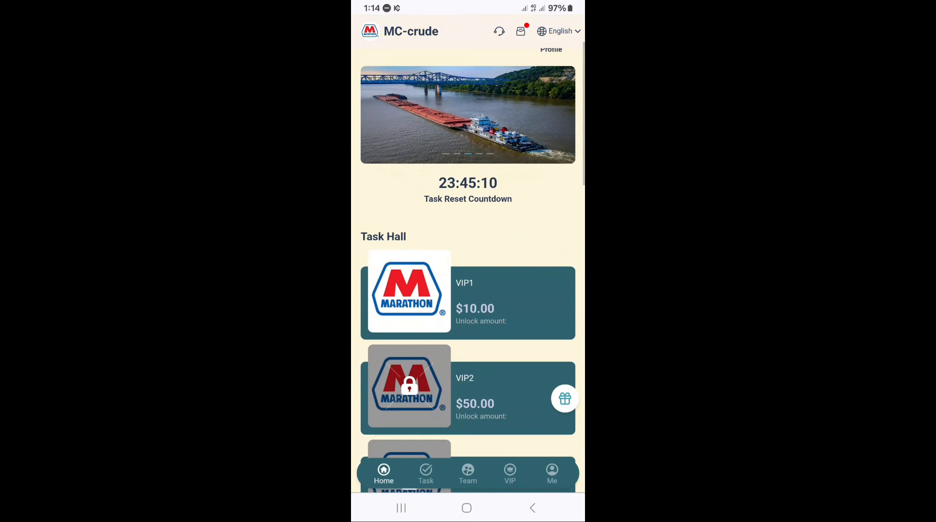
{"action": "scroll", "scroll_direction": "down", "scroll_amount": 3}
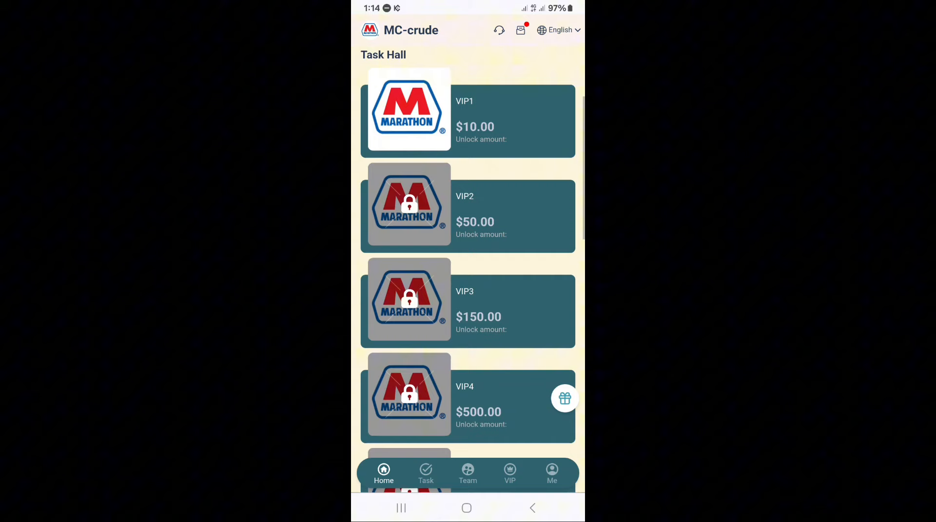
{"action": "scroll", "scroll_direction": "down", "scroll_amount": 3}
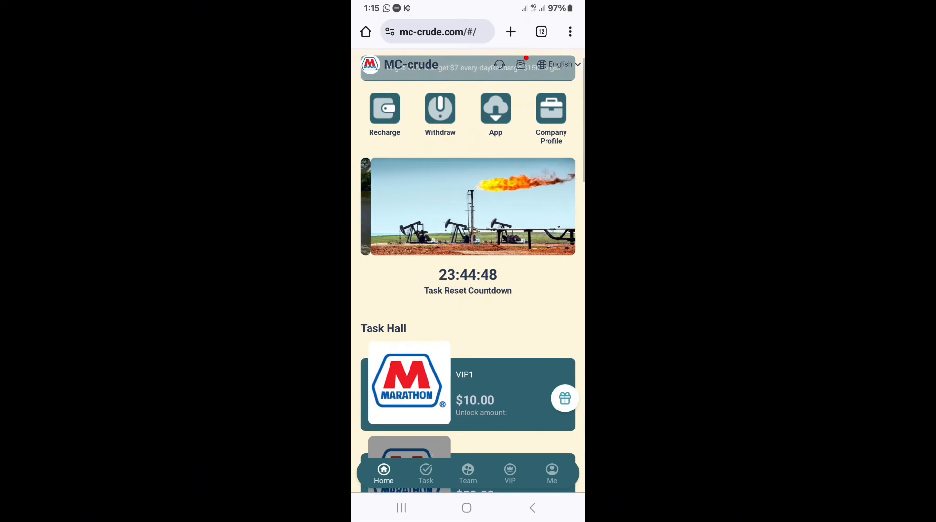
{"action": "scroll", "scroll_direction": "down", "scroll_amount": 3}
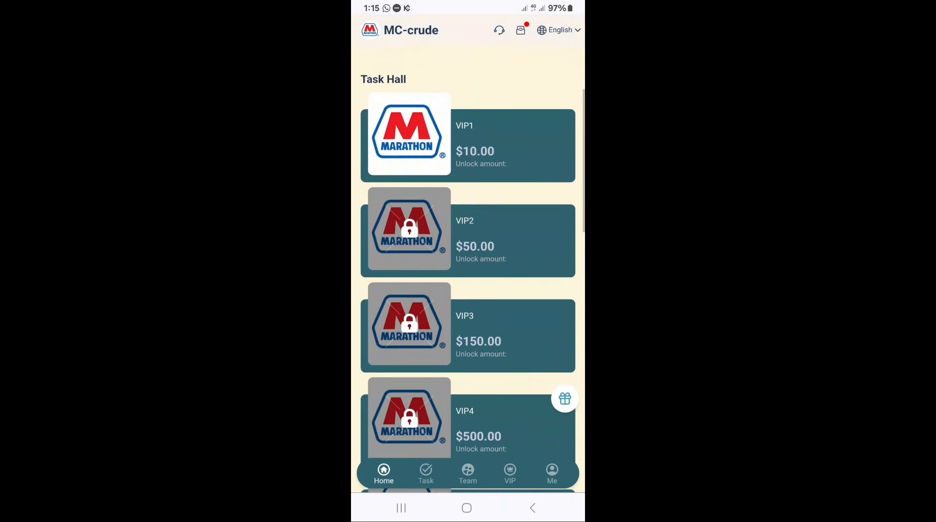
{"action": "scroll", "scroll_direction": "down", "scroll_amount": 3}
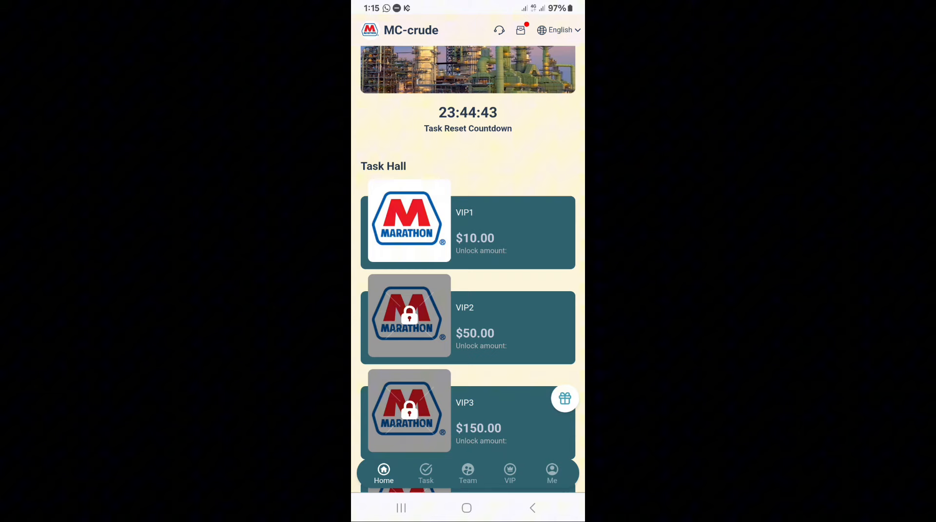
{"action": "scroll", "scroll_direction": "down", "scroll_amount": 3}
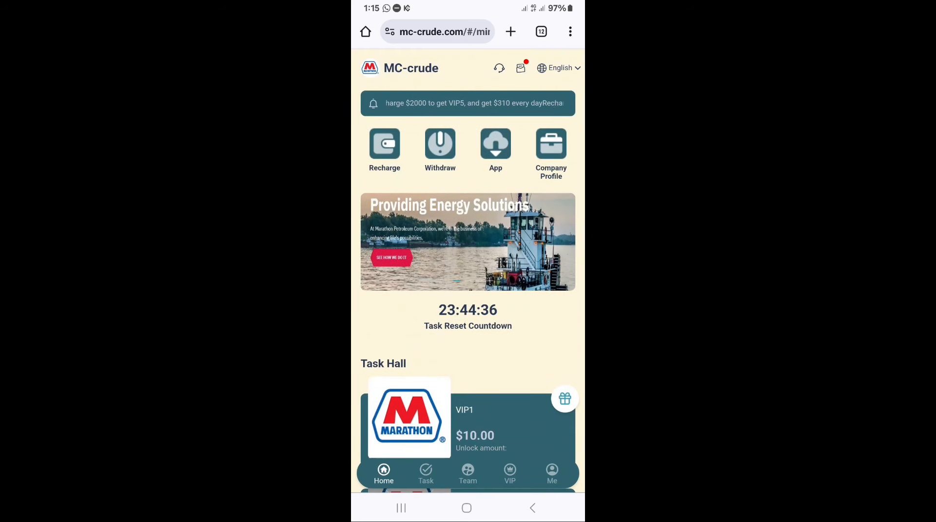
{"action": "left_click", "coordinate": [551, 474]}
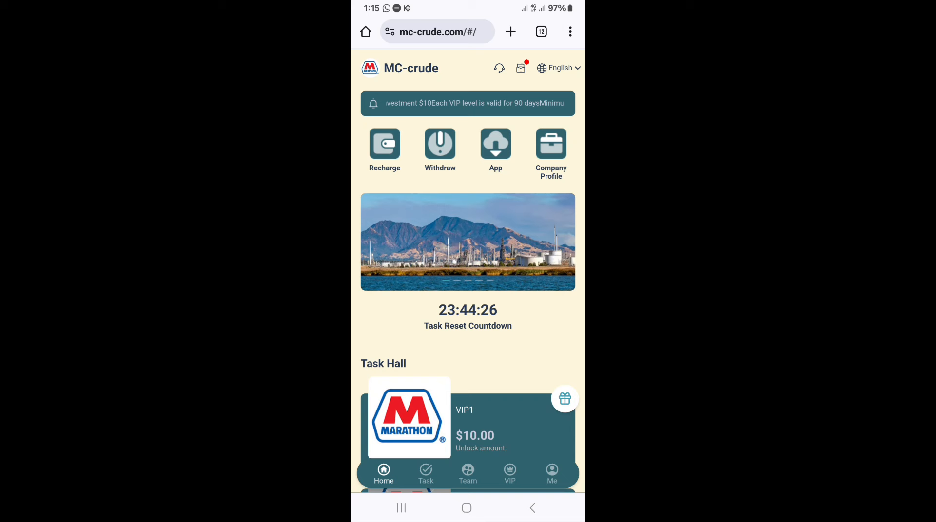
{"action": "scroll", "scroll_direction": "down", "scroll_amount": 3}
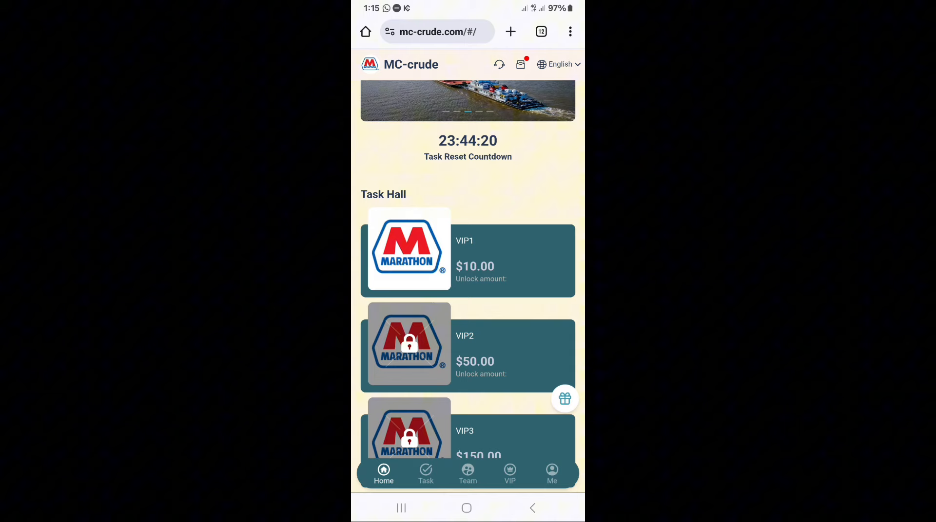
{"action": "scroll", "scroll_direction": "down", "scroll_amount": 3}
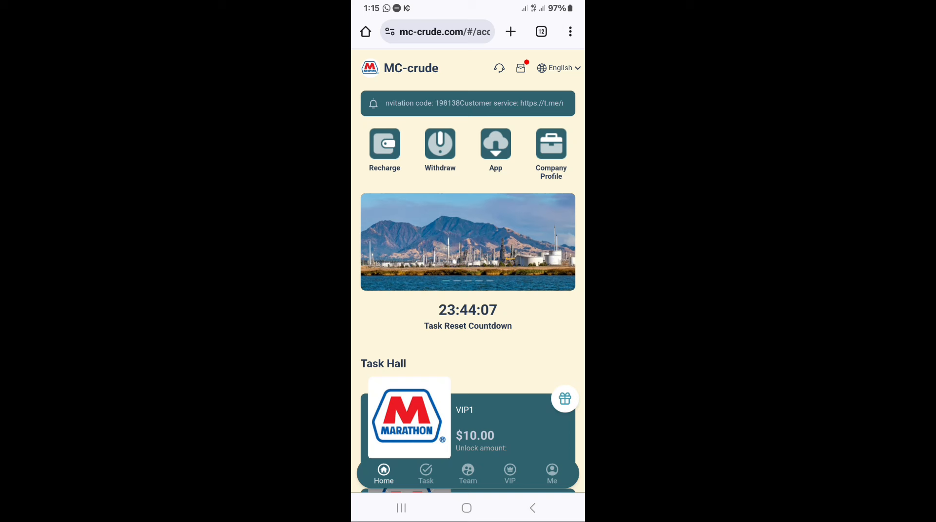
{"action": "left_click", "coordinate": [385, 148]}
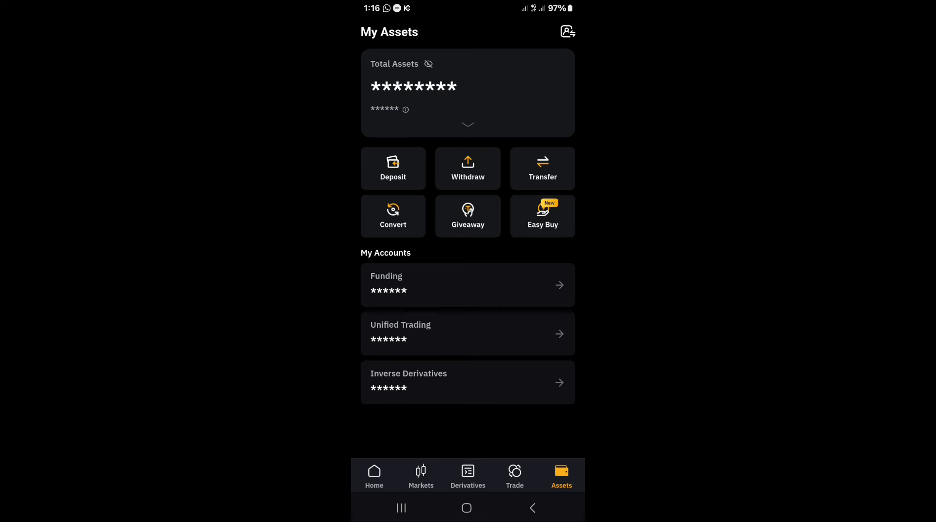
Open Bybit's Services catalogue, go to Buy Crypto, and pick P2P trading
{"action": "left_click", "coordinate": [373, 476]}
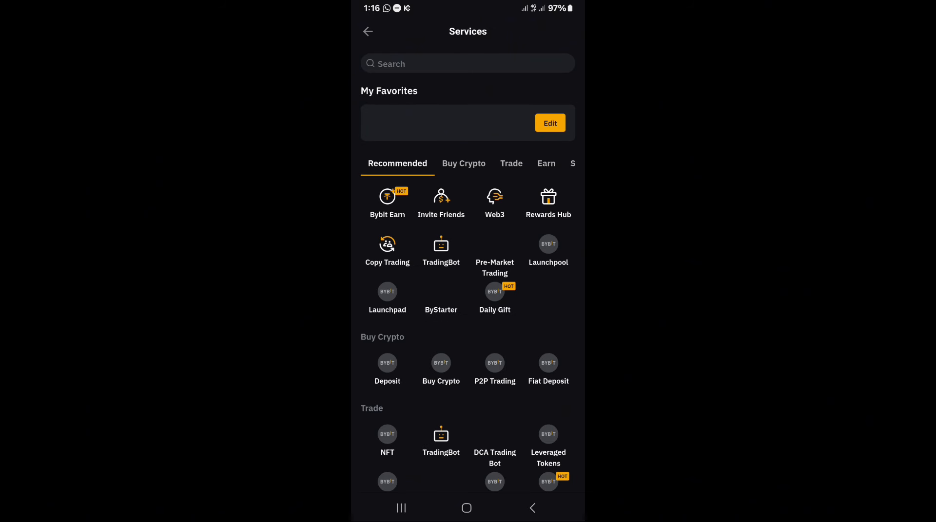
{"action": "left_click", "coordinate": [463, 162]}
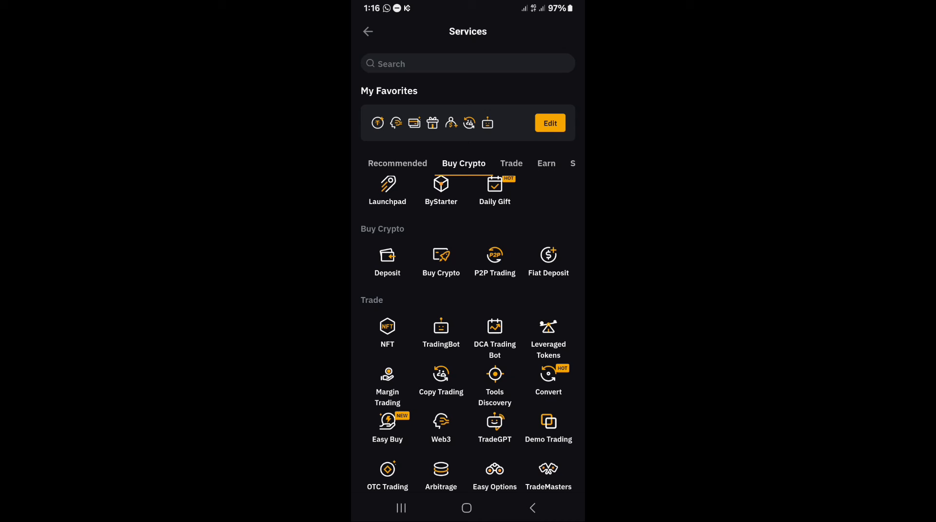
{"action": "left_click", "coordinate": [494, 255]}
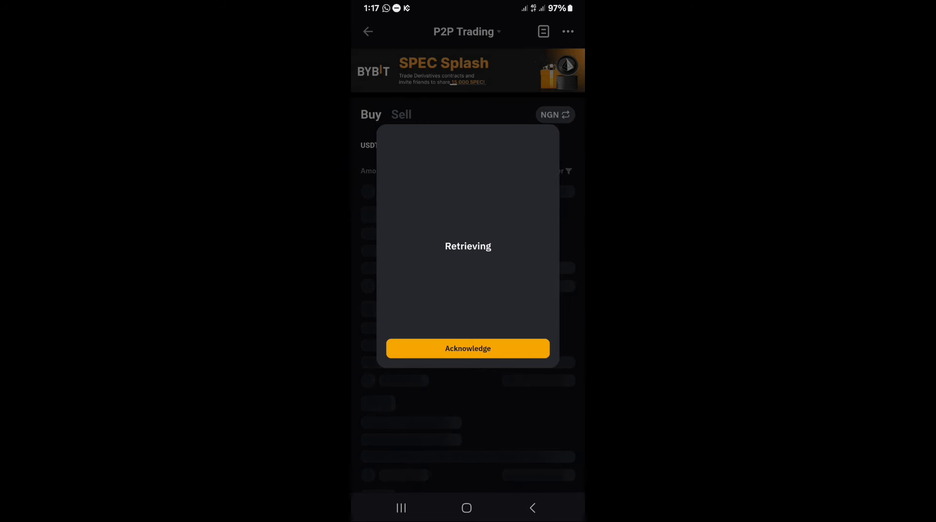
Acknowledge the Retrieving notice and scroll the P2P USDT buy offers in NGN
{"action": "left_click", "coordinate": [467, 348]}
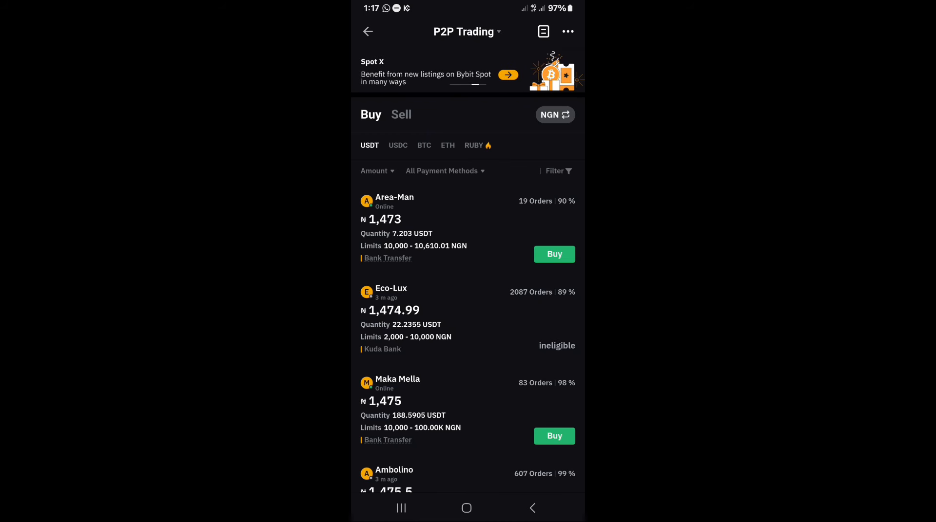
{"action": "scroll", "scroll_direction": "down", "scroll_amount": 3}
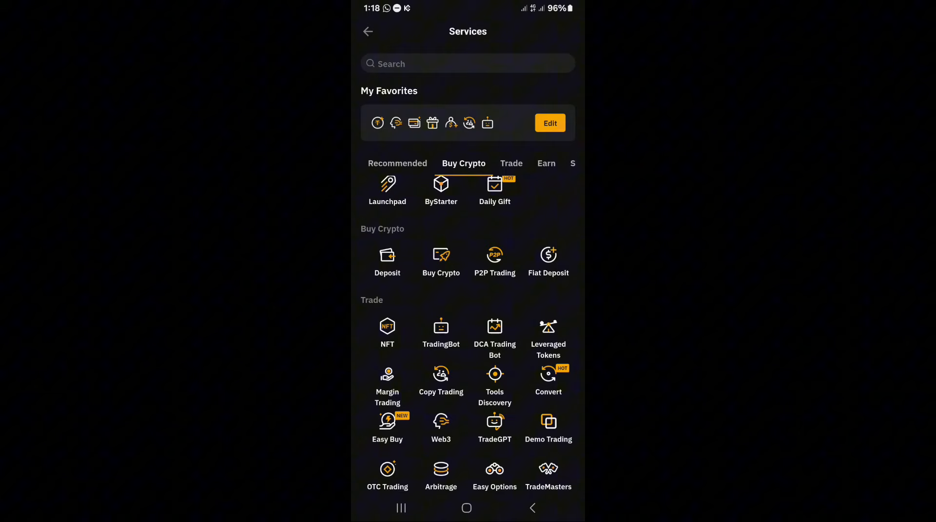
Go from Bybit Home to My Assets and open the USDT withdrawal form
{"action": "left_click", "coordinate": [368, 31]}
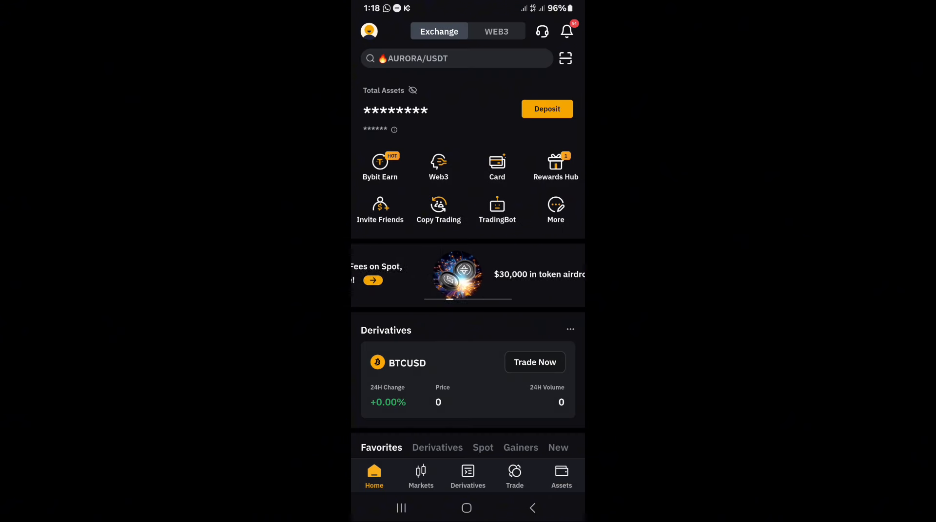
{"action": "left_click", "coordinate": [561, 476]}
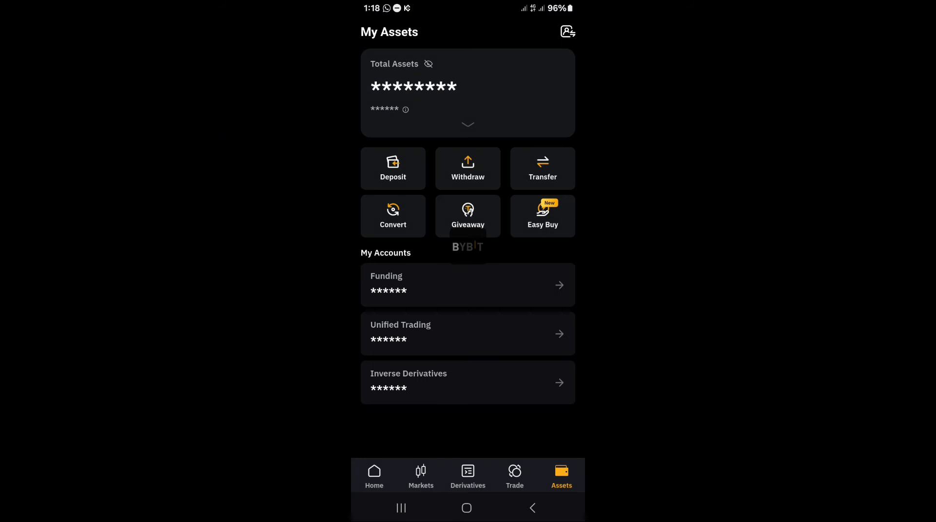
{"action": "left_click", "coordinate": [467, 168]}
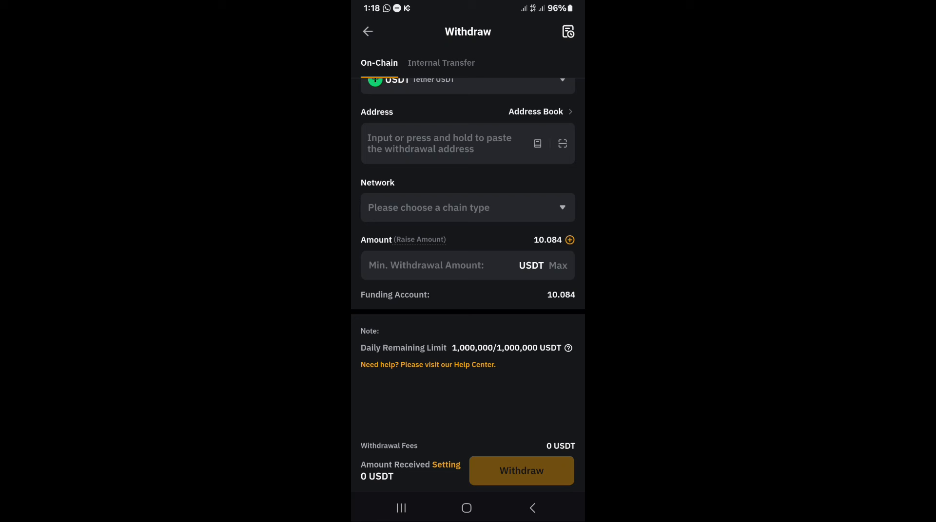
Set the Bybit withdrawal network to TRC20 and amount to 10 USDT, then return to MC-crude
{"action": "left_click", "coordinate": [467, 207]}
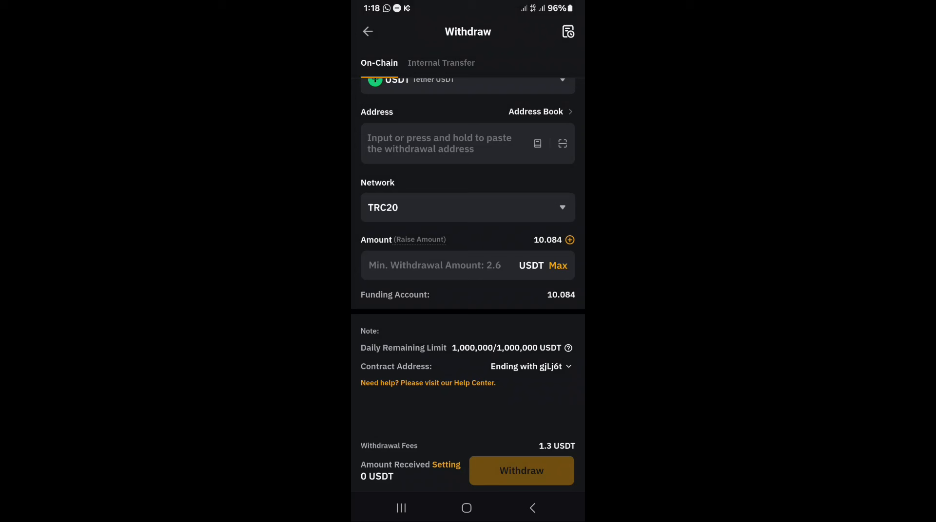
{"action": "left_click", "coordinate": [436, 265]}
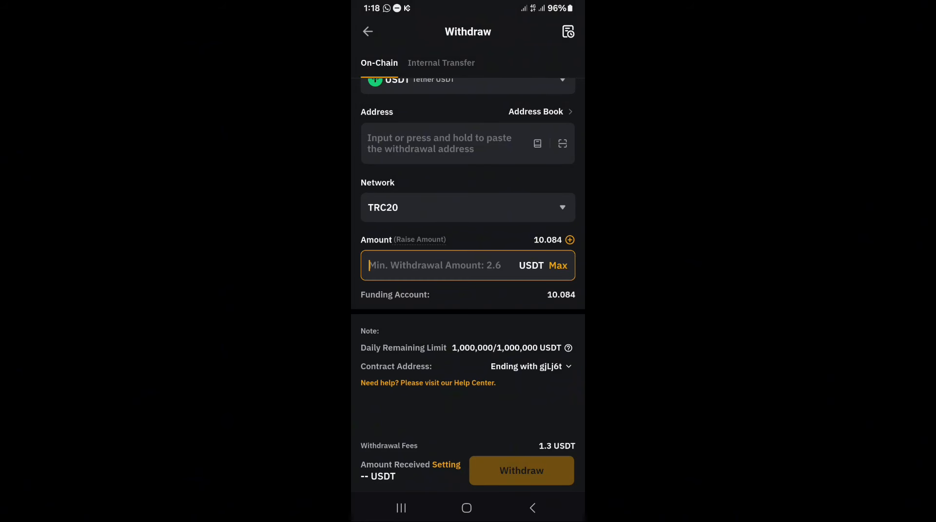
{"action": "type", "text": "10"}
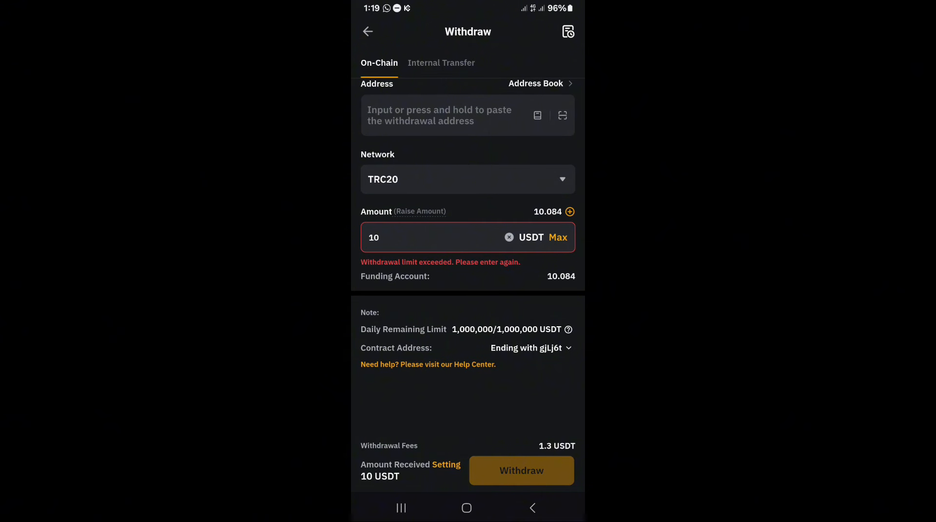
{"action": "left_click", "coordinate": [368, 31]}
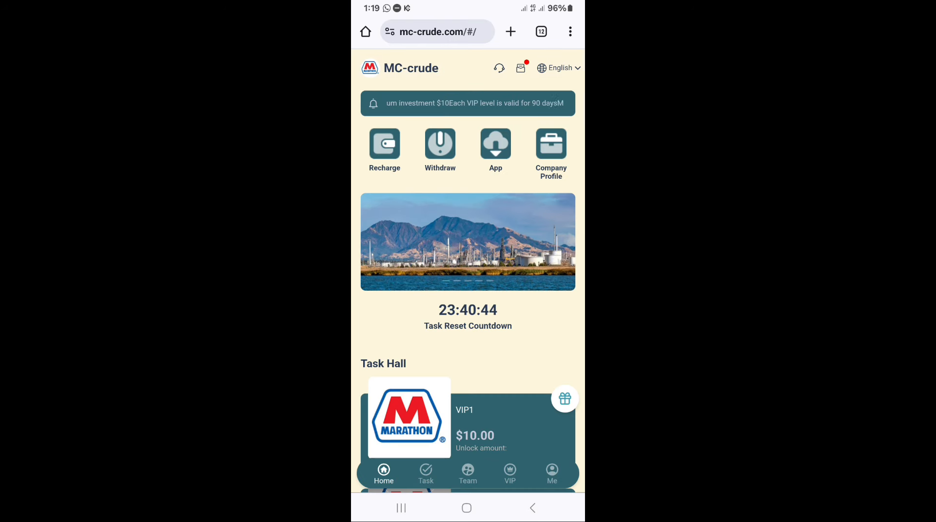
{"action": "scroll", "scroll_direction": "down", "scroll_amount": 3}
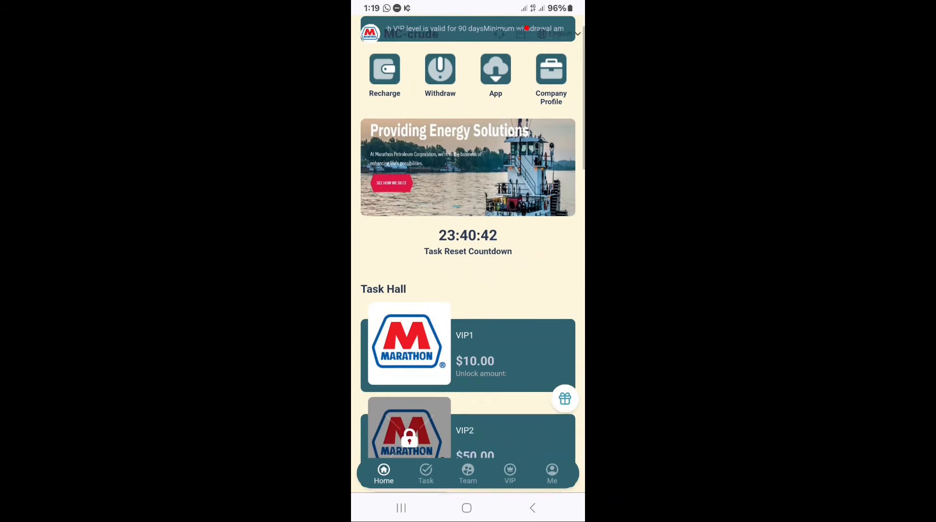
{"action": "scroll", "scroll_direction": "down", "scroll_amount": 3}
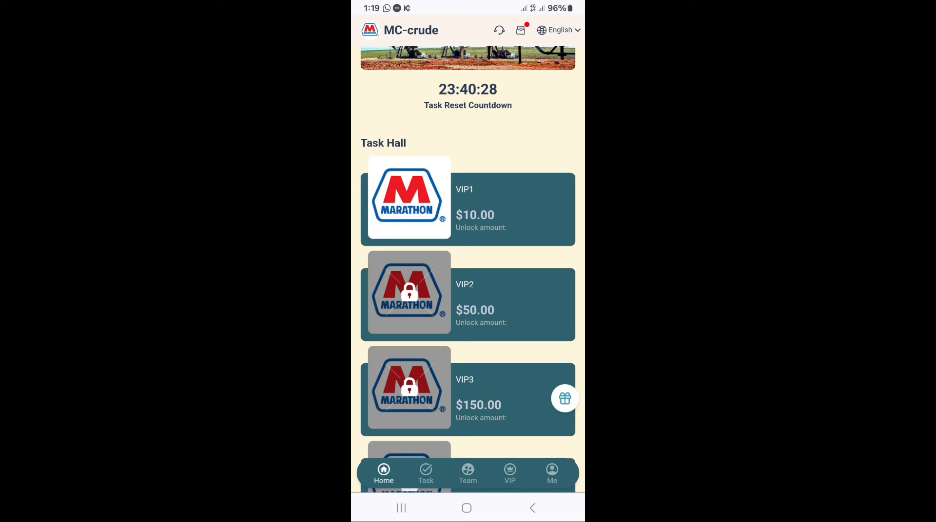
{"action": "scroll", "scroll_direction": "down", "scroll_amount": 3}
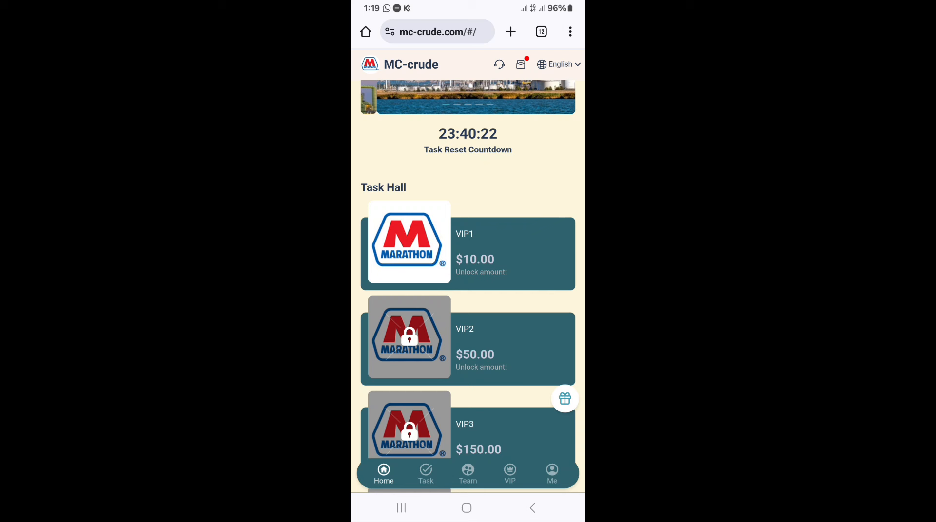
{"action": "scroll", "scroll_direction": "down", "scroll_amount": 3}
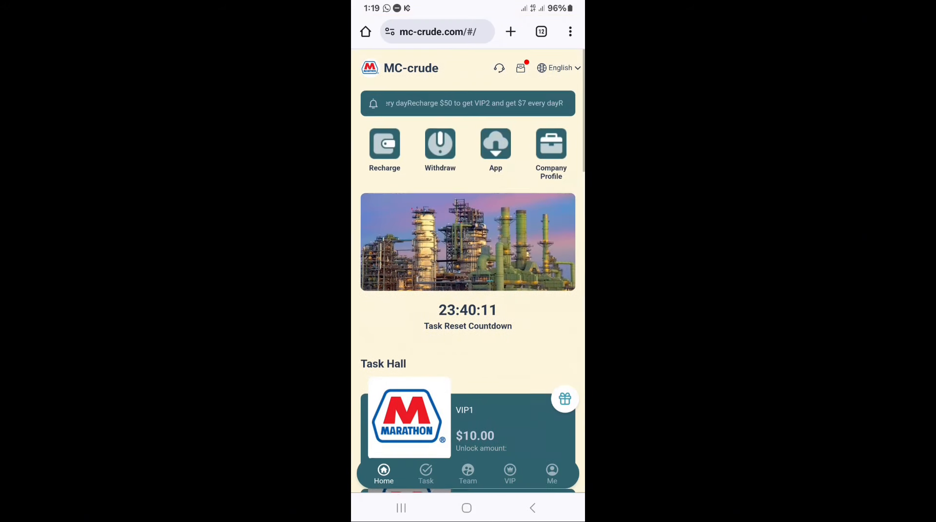
{"action": "scroll", "scroll_direction": "down", "scroll_amount": 3}
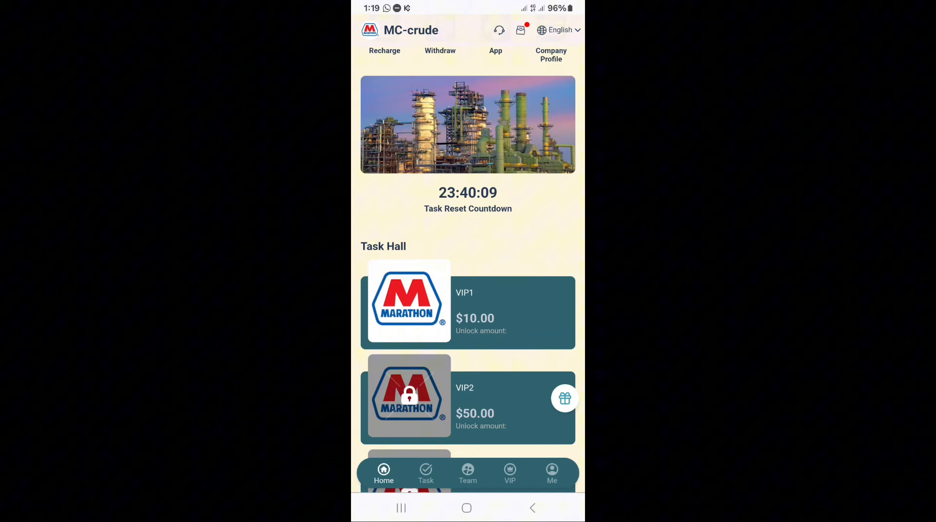
{"action": "scroll", "scroll_direction": "down", "scroll_amount": 3}
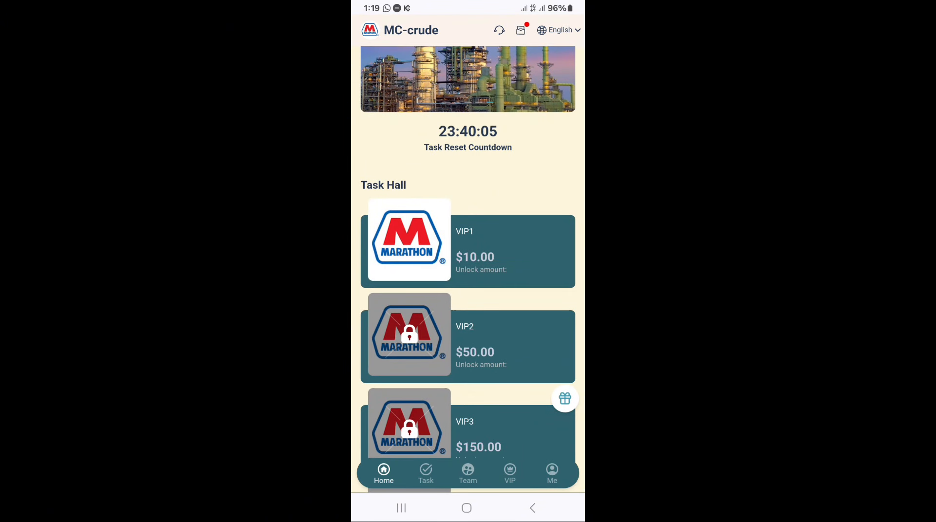
Complete the crude oil task from the Task list, then view the 12.60 USDT balance
{"action": "left_click", "coordinate": [426, 473]}
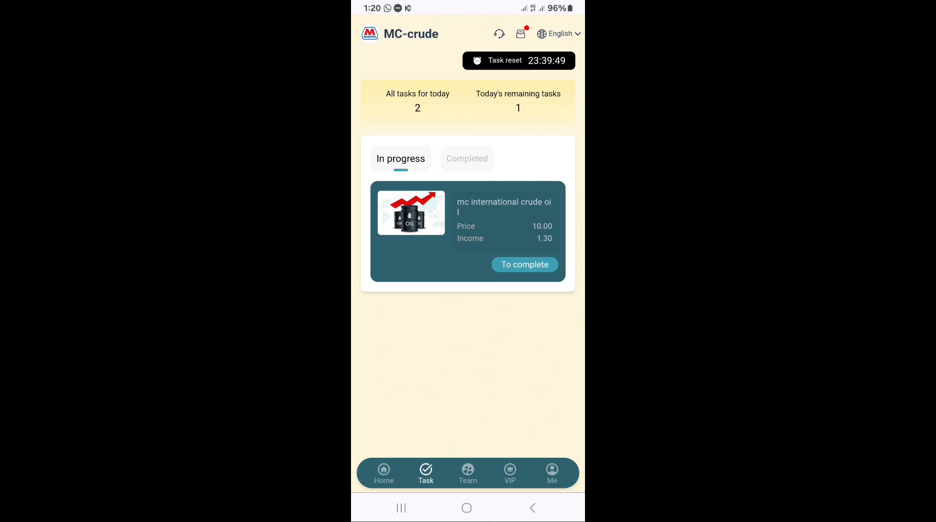
{"action": "left_click", "coordinate": [524, 265]}
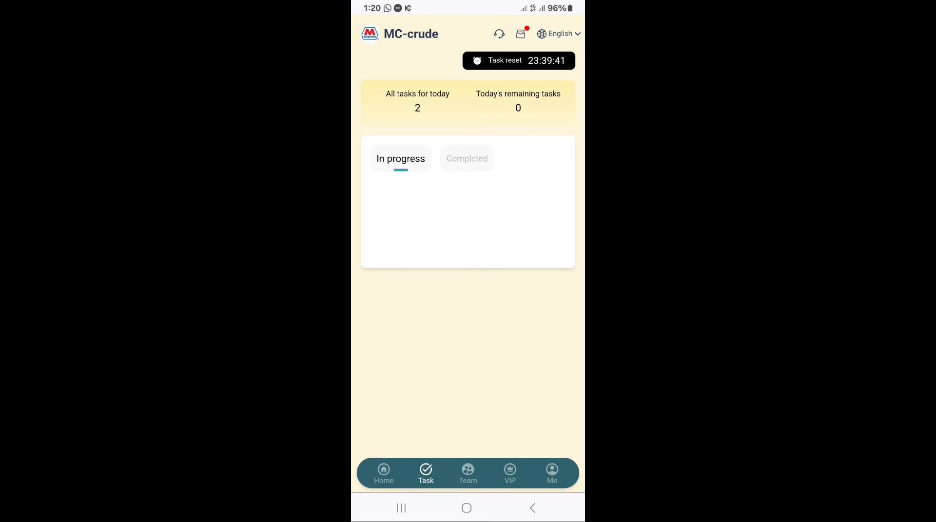
{"action": "left_click", "coordinate": [551, 474]}
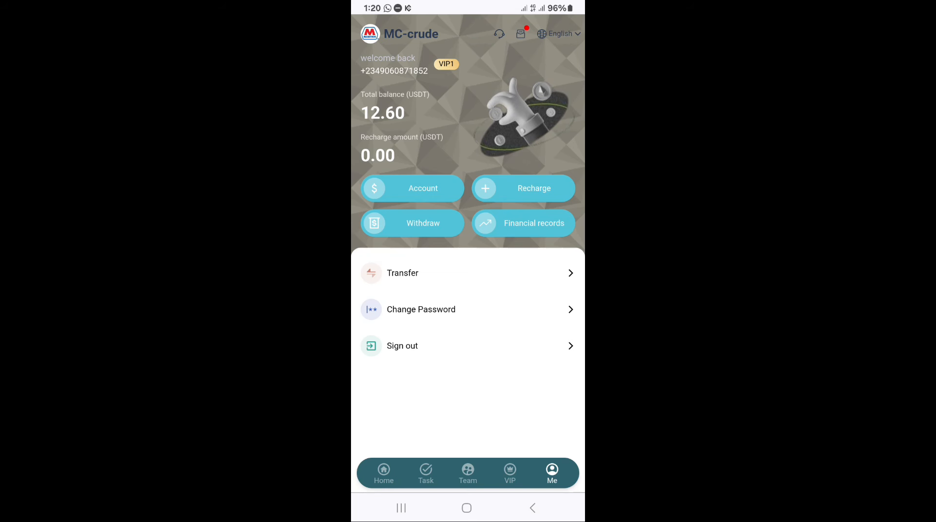
Open MC-crude's withdrawal form showing 2.60 USDT, then switch to Bybit's My Assets
{"action": "left_click", "coordinate": [383, 473]}
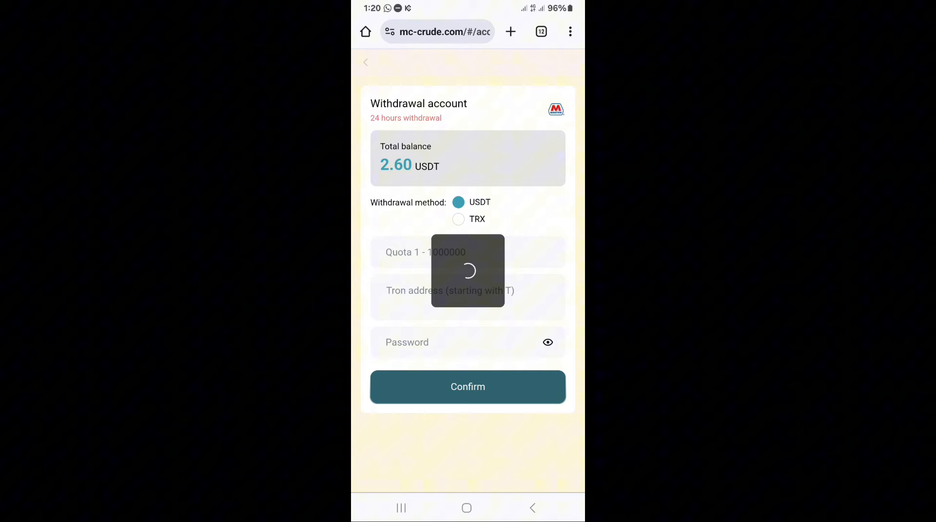
{"action": "left_click", "coordinate": [458, 202]}
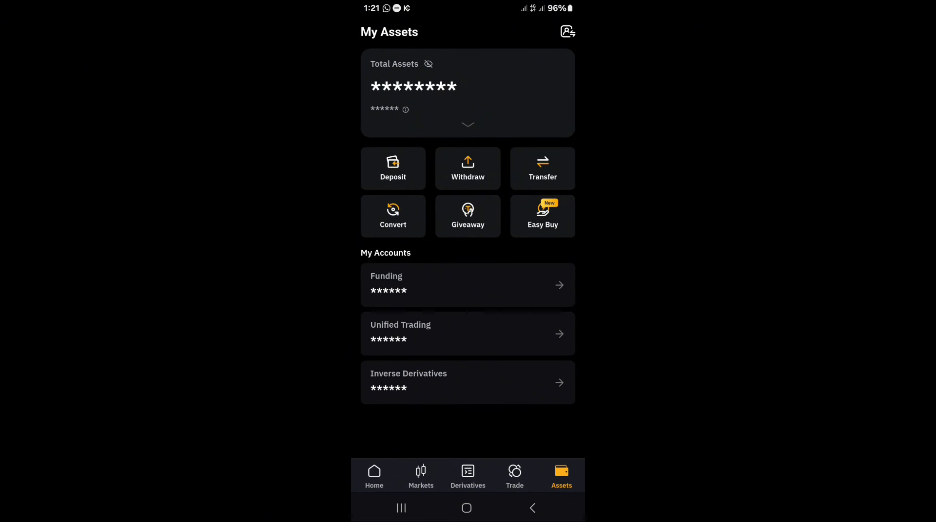
Copy Bybit's USDT deposit address on the TRC20 network after acknowledging its notice
{"action": "left_click", "coordinate": [393, 168]}
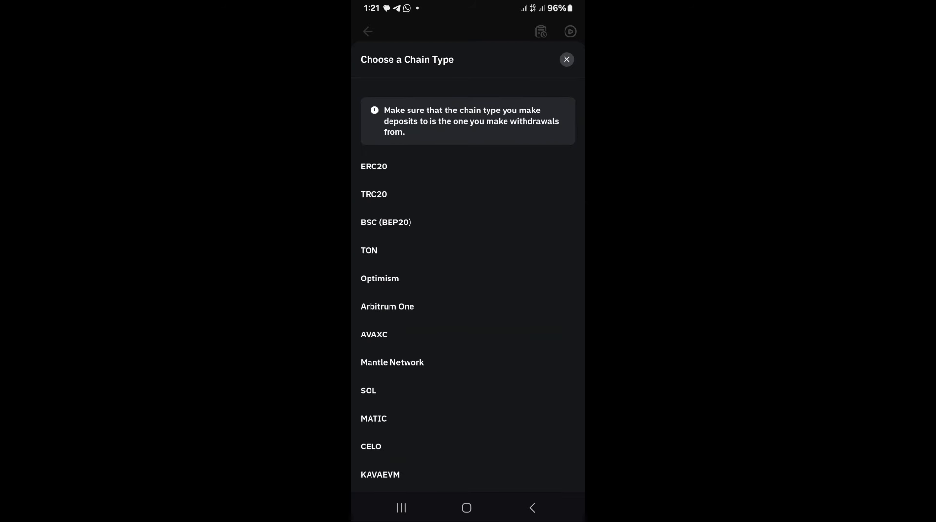
{"action": "left_click", "coordinate": [374, 194]}
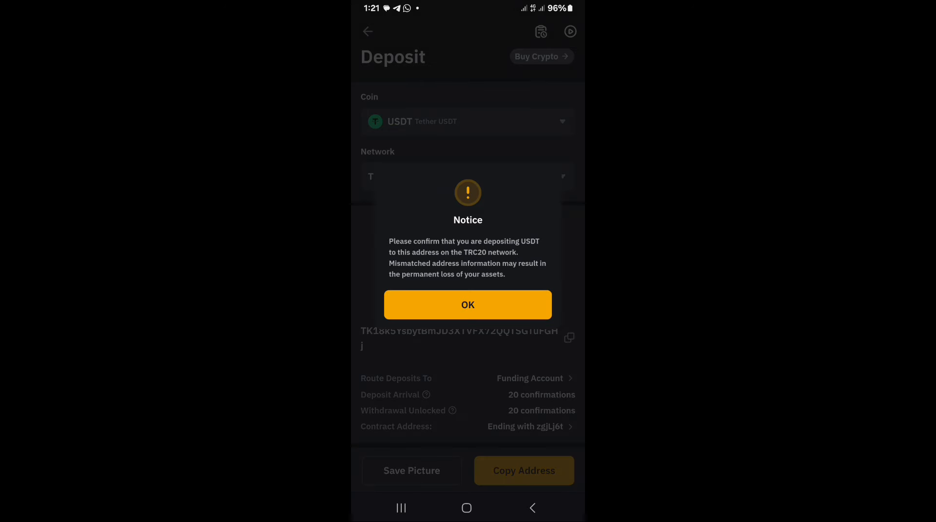
{"action": "left_click", "coordinate": [467, 304]}
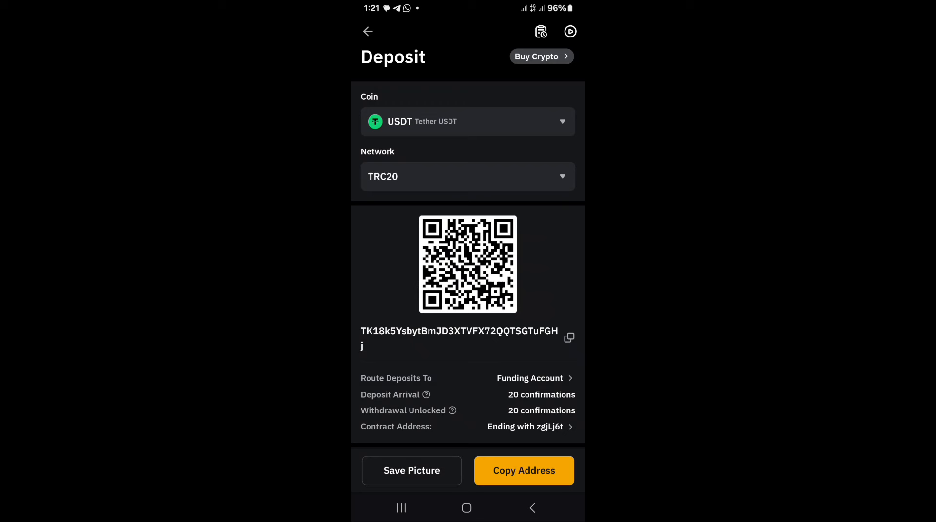
{"action": "left_click", "coordinate": [523, 471]}
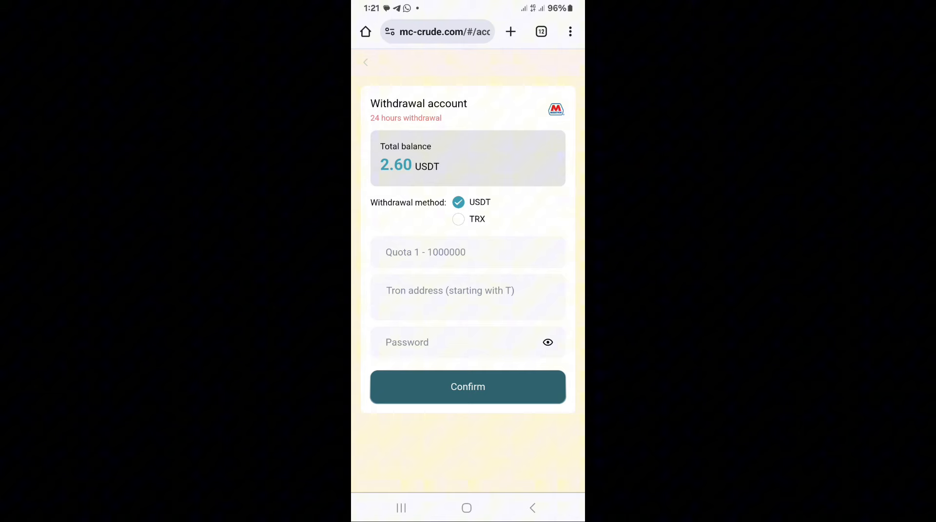
Paste the Bybit TRC20 address, withdraw 2.60 USDT with the password, and go Home
{"action": "left_click", "coordinate": [450, 296]}
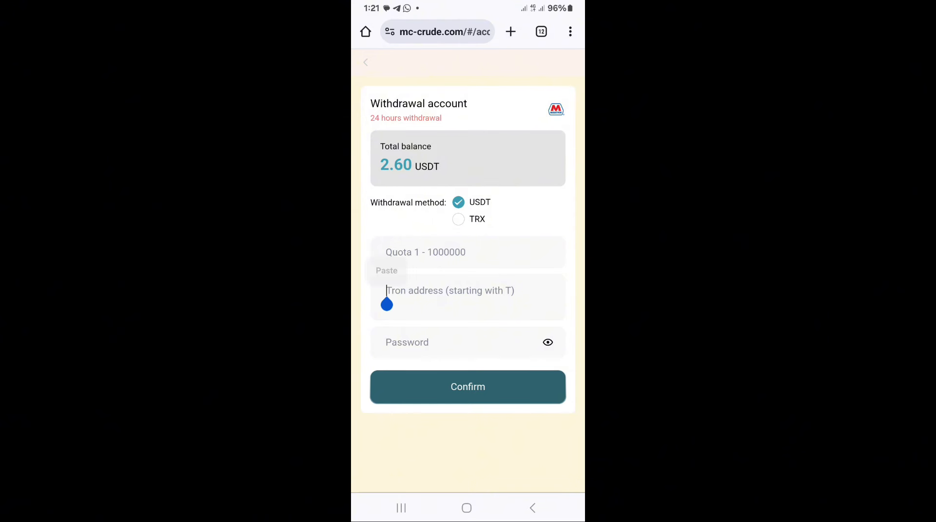
{"action": "left_click", "coordinate": [386, 271]}
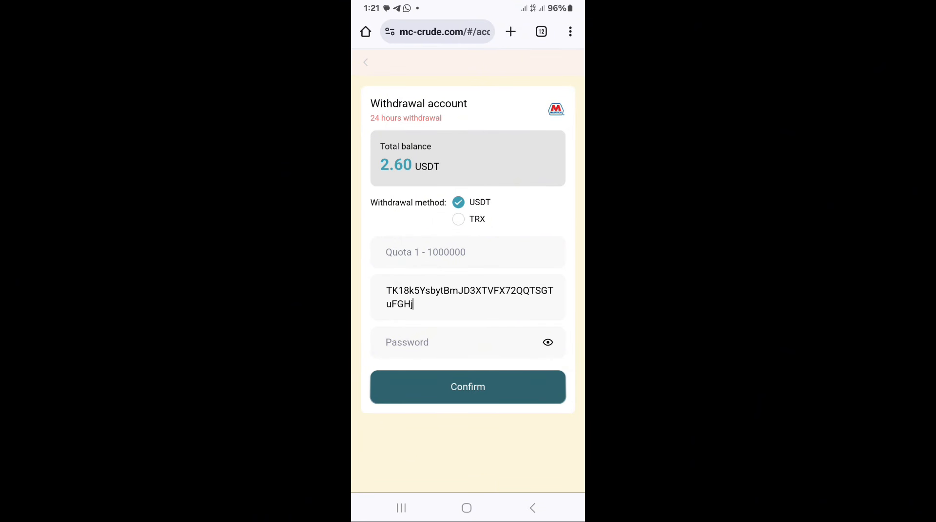
{"action": "left_click", "coordinate": [467, 252]}
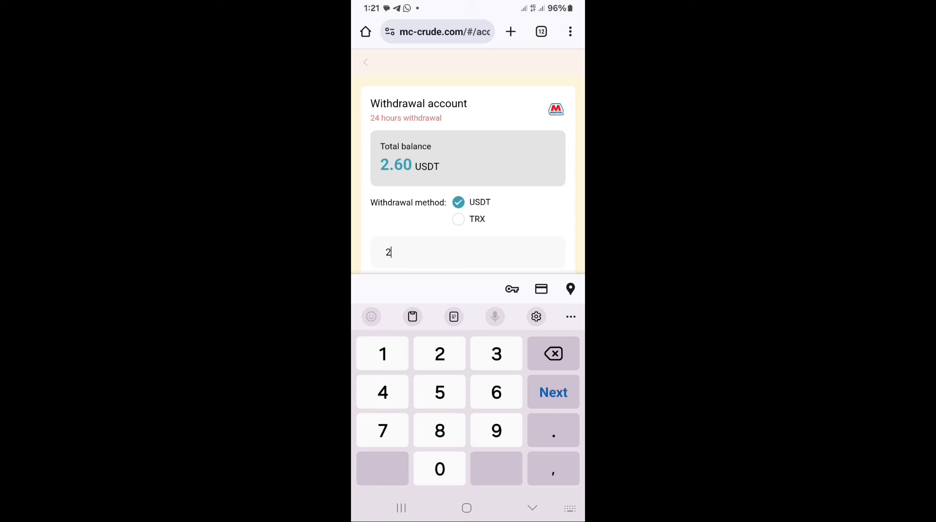
{"action": "type", "text": ".60"}
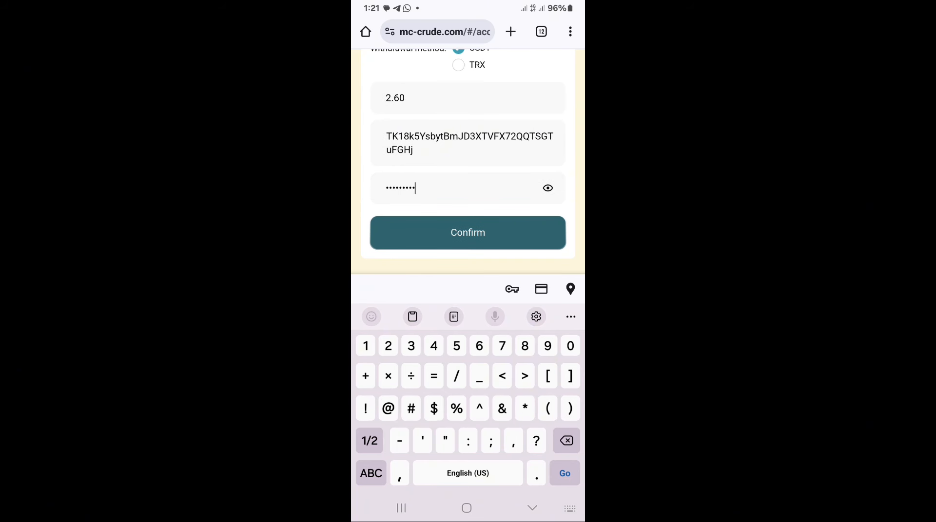
{"action": "left_click", "coordinate": [468, 232]}
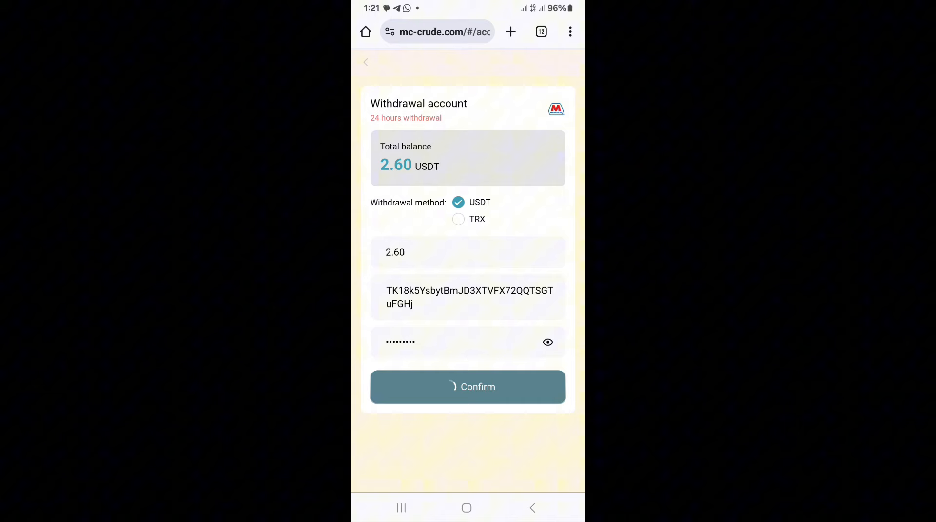
{"action": "left_click", "coordinate": [468, 386]}
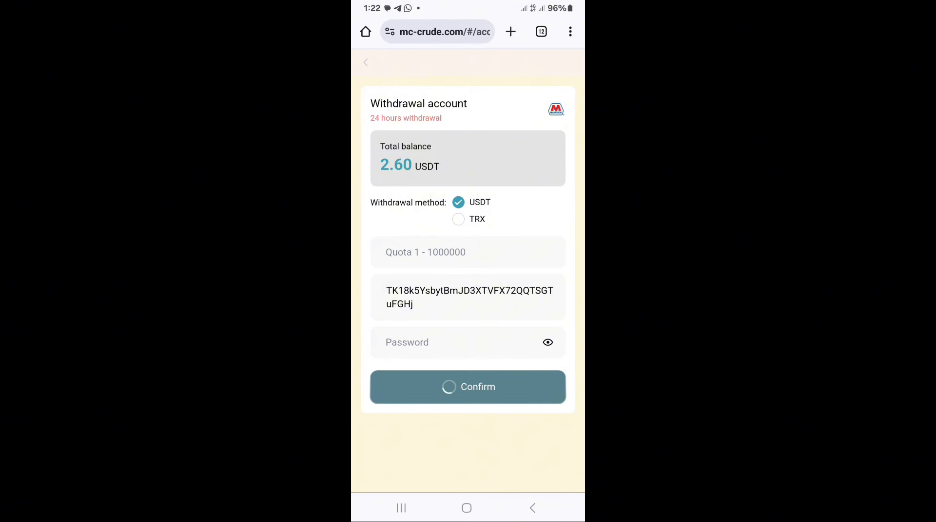
{"action": "left_click", "coordinate": [468, 386]}
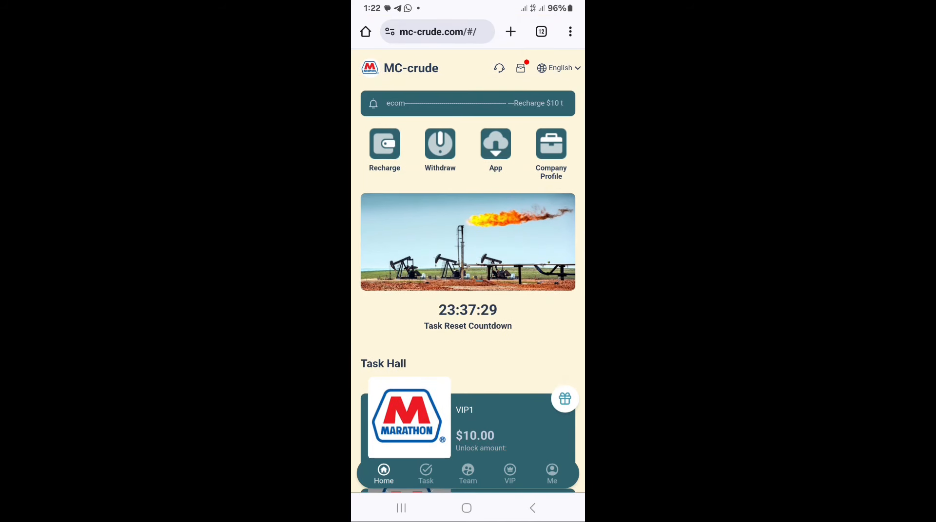
Open the Me page showing the 10.00 USDT balance, then the Team page
{"action": "left_click", "coordinate": [551, 474]}
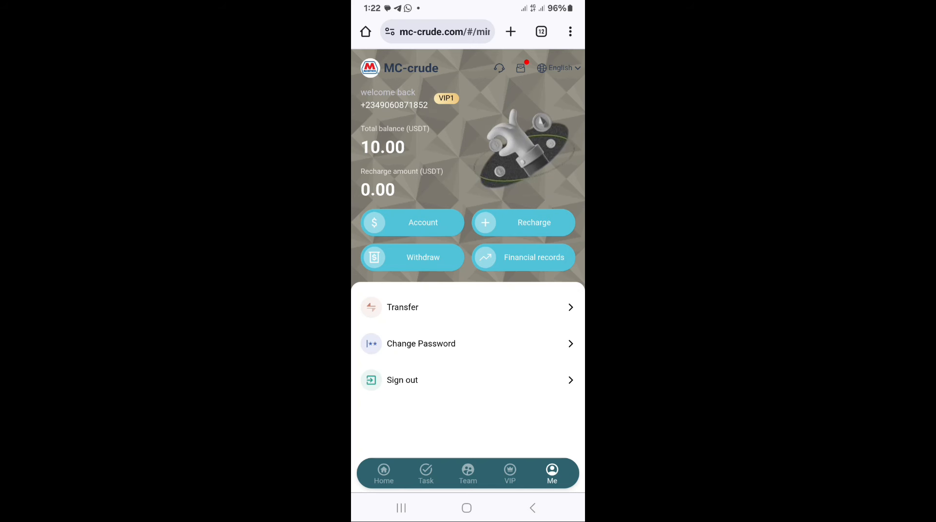
{"action": "left_click", "coordinate": [468, 474]}
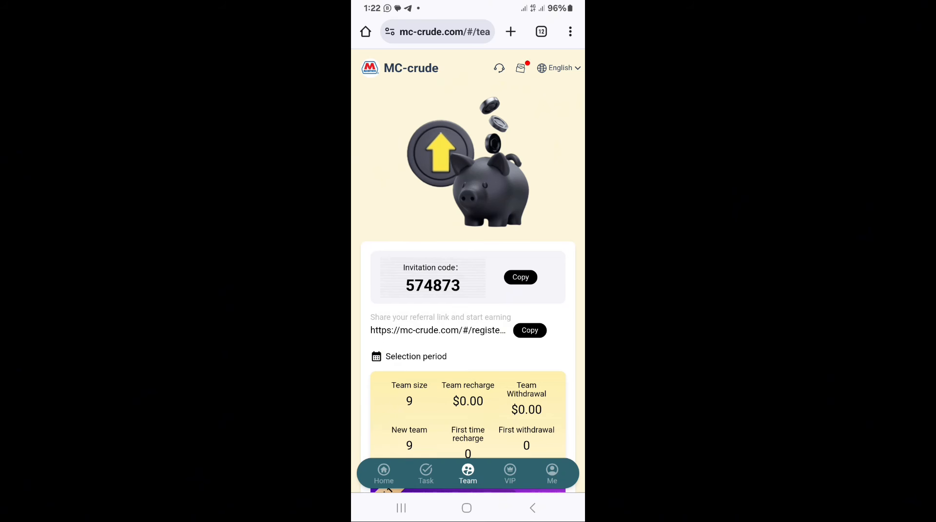
Open the VIP page and scroll through the VIP1–VIP9 level cards
{"action": "left_click", "coordinate": [509, 474]}
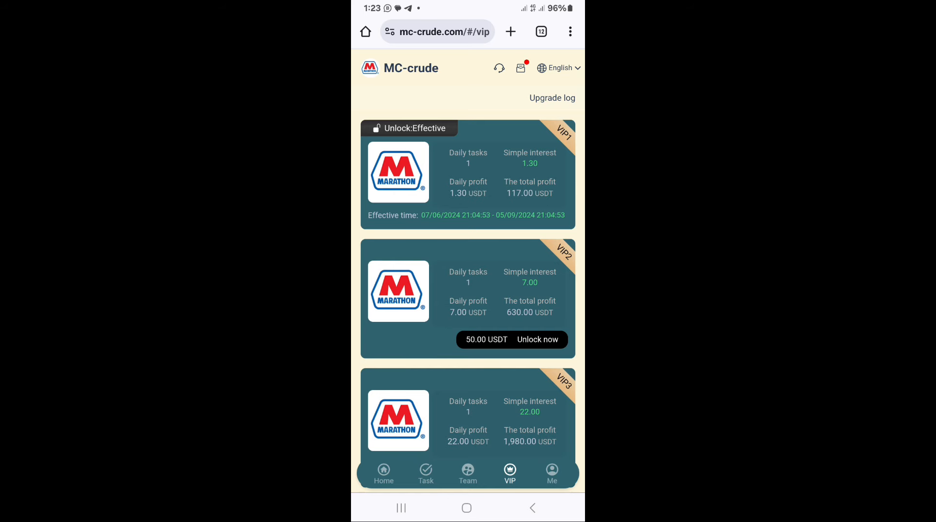
{"action": "scroll", "scroll_direction": "down", "scroll_amount": 3}
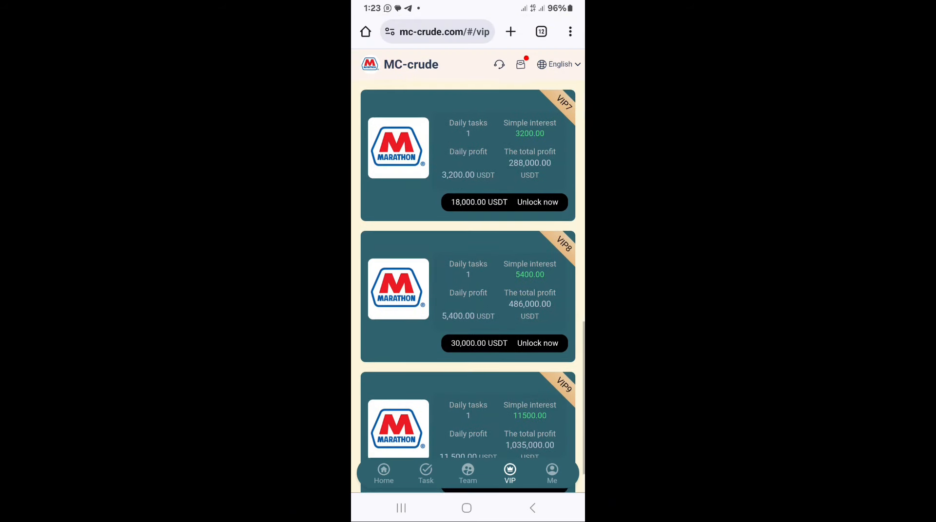
{"action": "scroll", "scroll_direction": "up", "scroll_amount": 3}
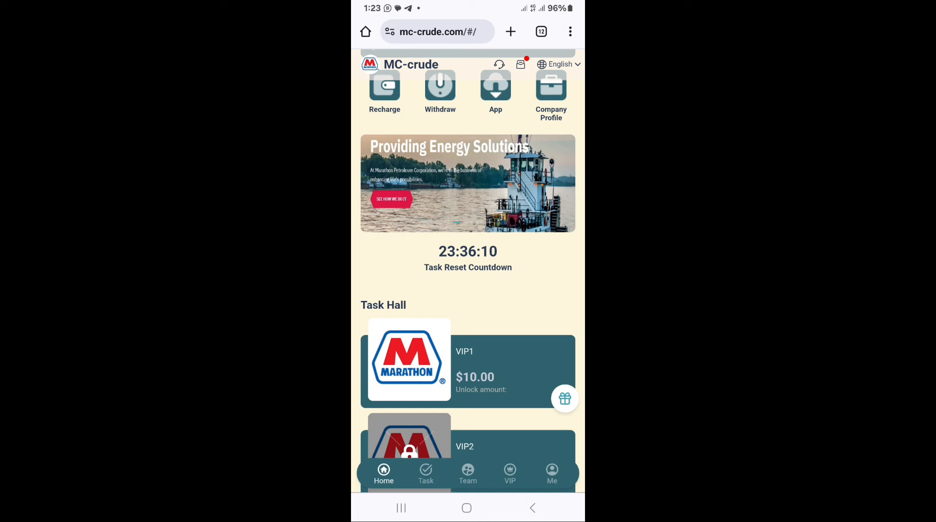
{"action": "scroll", "scroll_direction": "down", "scroll_amount": 3}
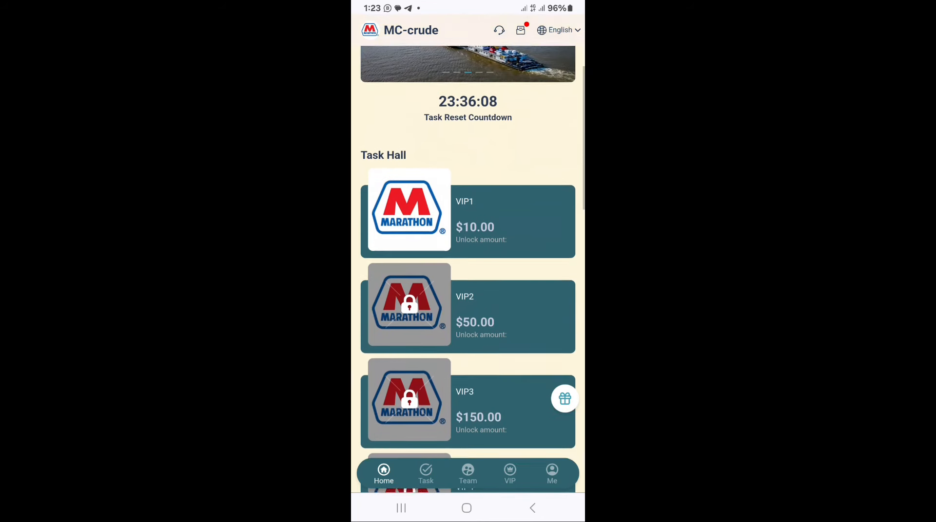
{"action": "left_click", "coordinate": [426, 475]}
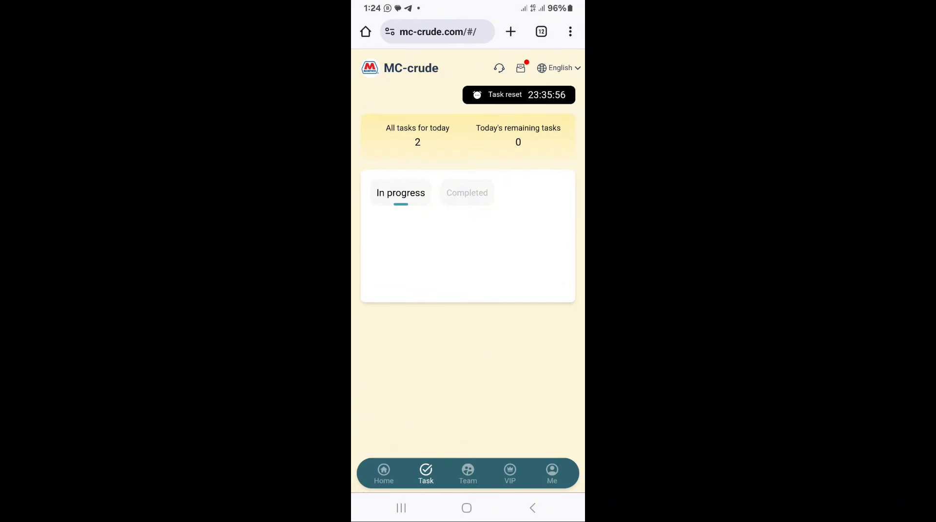
{"action": "left_click", "coordinate": [383, 474]}
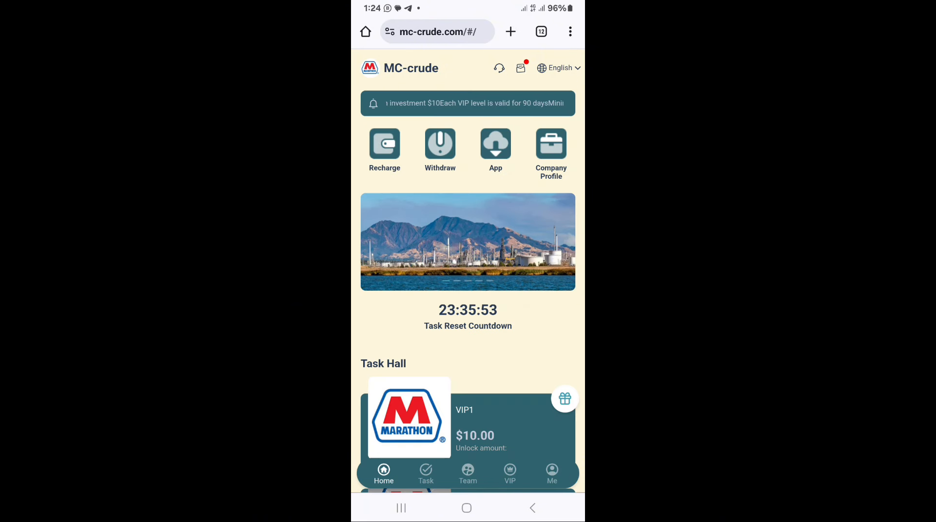
{"action": "scroll", "scroll_direction": "down", "scroll_amount": 3}
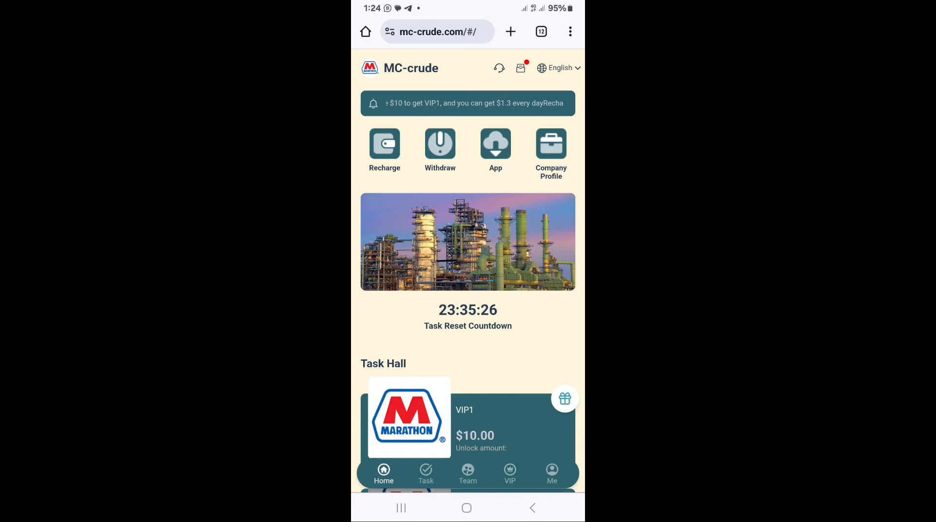
{"action": "scroll", "scroll_direction": "down", "scroll_amount": 3}
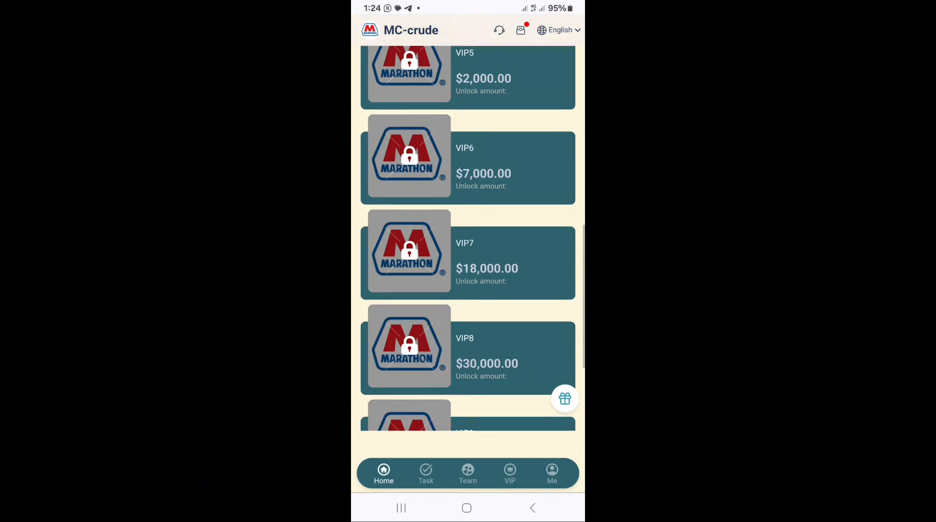
{"action": "scroll", "scroll_direction": "down", "scroll_amount": 3}
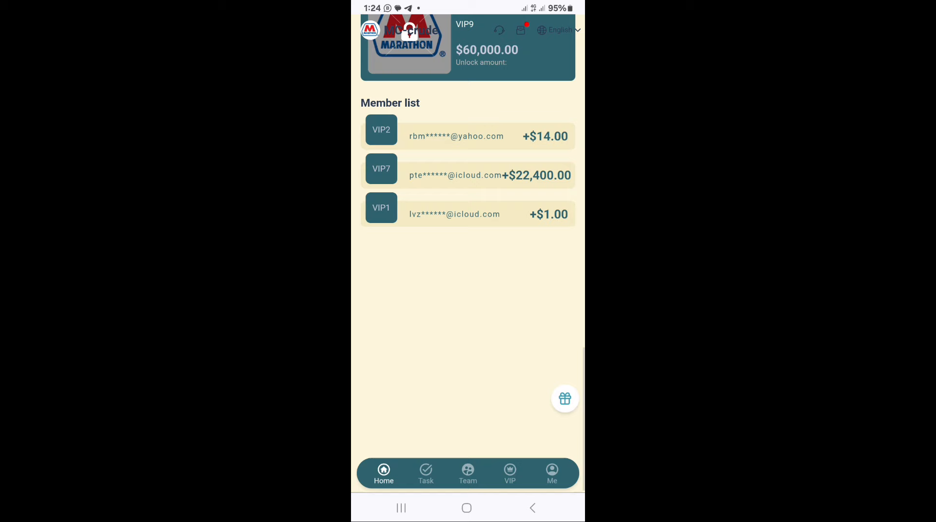